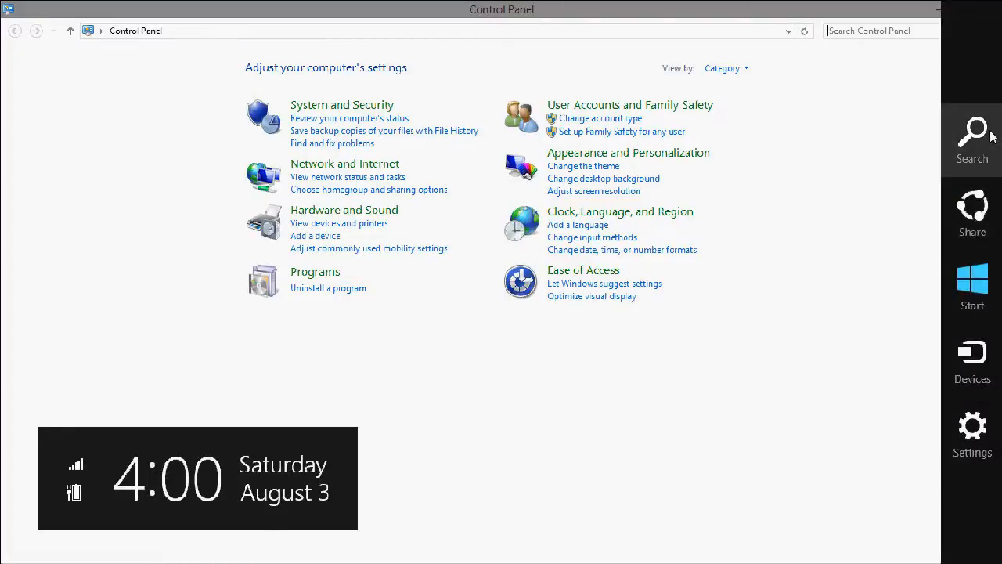
{"action": "mouse_move", "coordinate": [934, 171]}
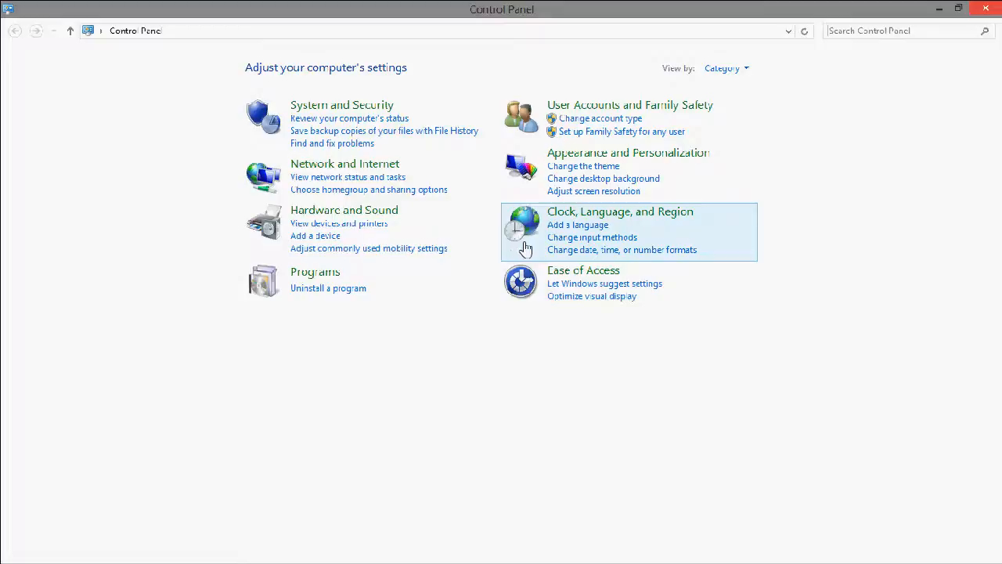
{"action": "mouse_move", "coordinate": [320, 294]}
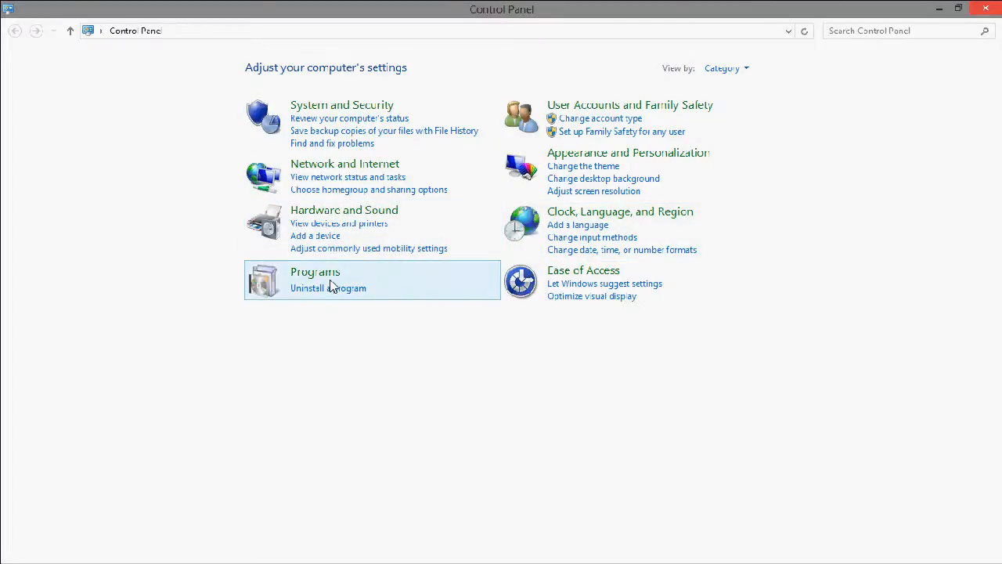
{"action": "mouse_move", "coordinate": [349, 119]}
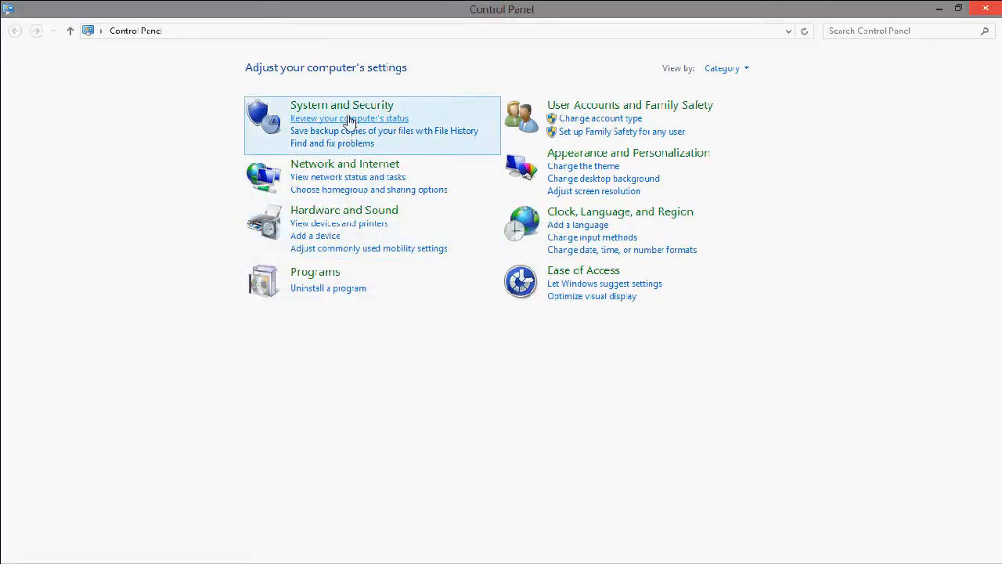
{"action": "mouse_move", "coordinate": [342, 105]}
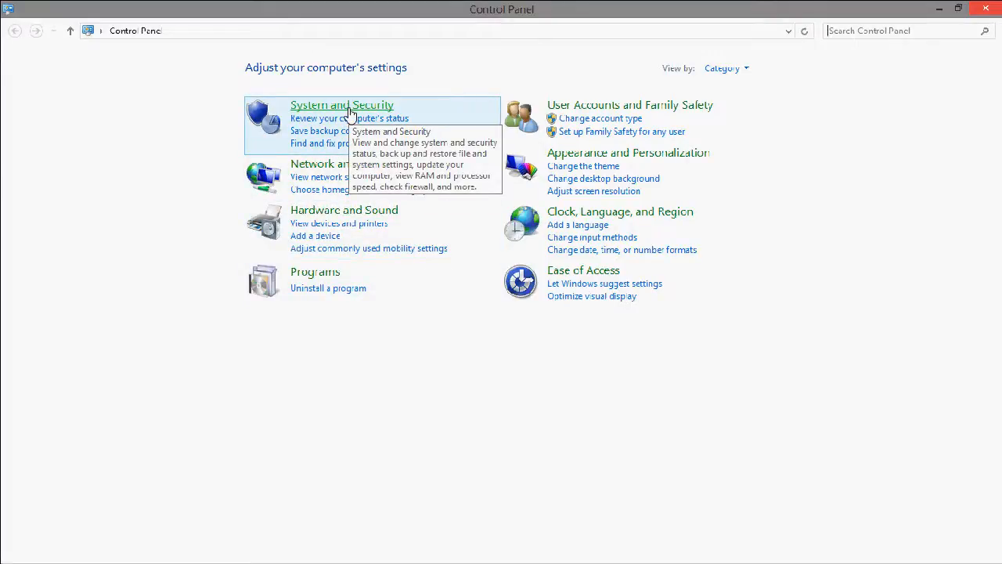
Go to System and Security, then the System page with basic computer information.
{"action": "left_click", "coordinate": [342, 105]}
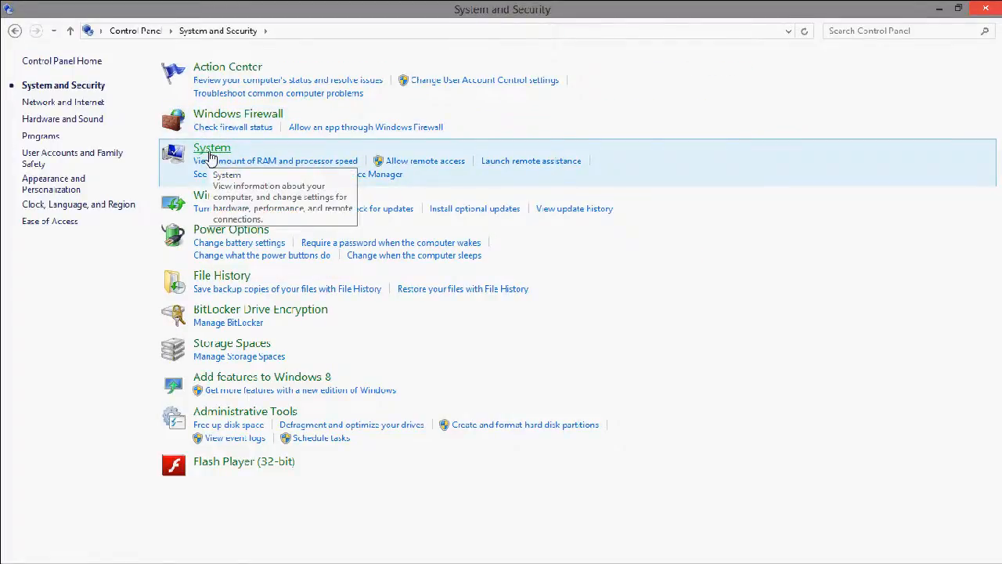
{"action": "left_click", "coordinate": [211, 148]}
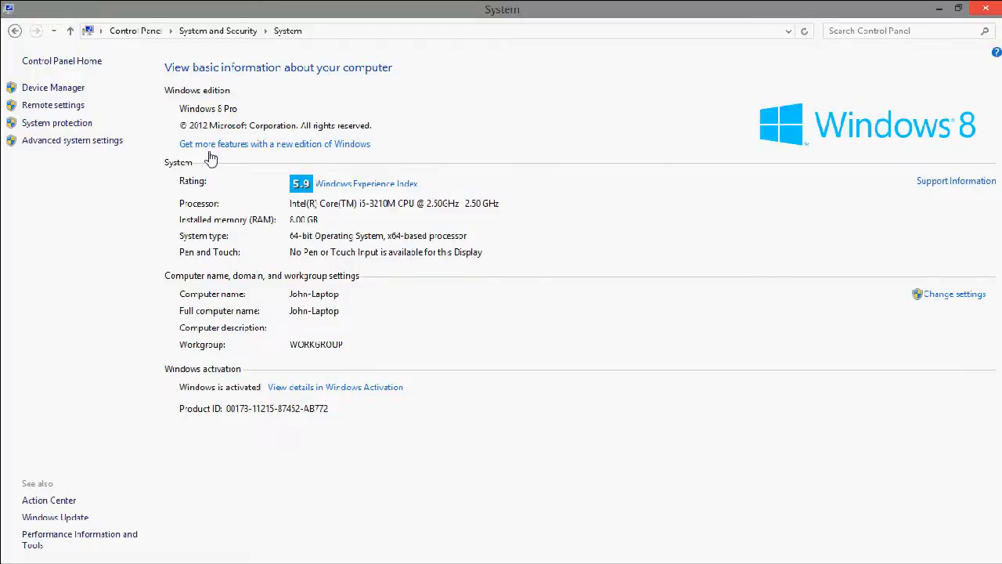
{"action": "mouse_move", "coordinate": [80, 539]}
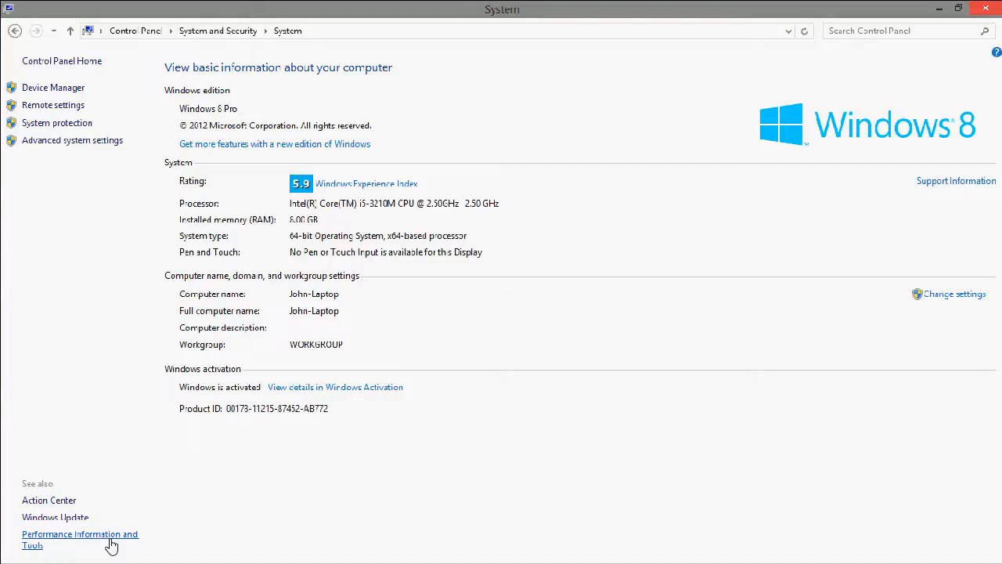
Open Performance Information and Tools from the System page's See also links.
{"action": "left_click", "coordinate": [79, 540]}
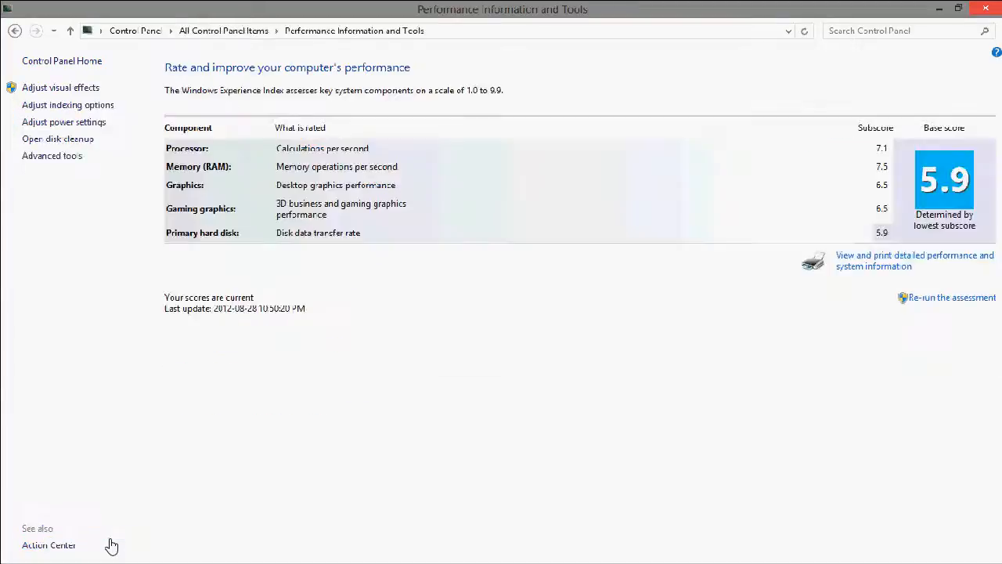
{"action": "mouse_move", "coordinate": [114, 508]}
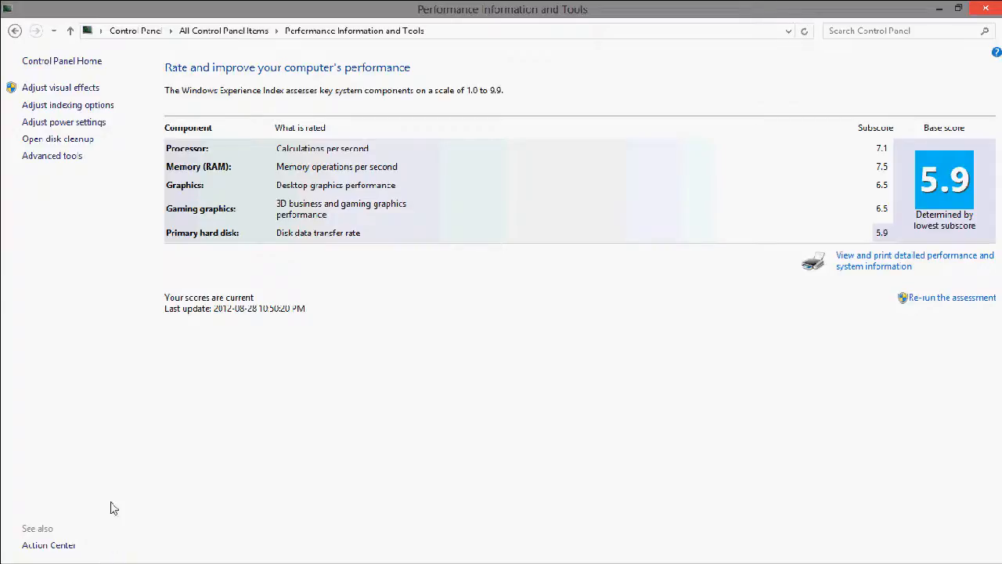
{"action": "mouse_move", "coordinate": [52, 155]}
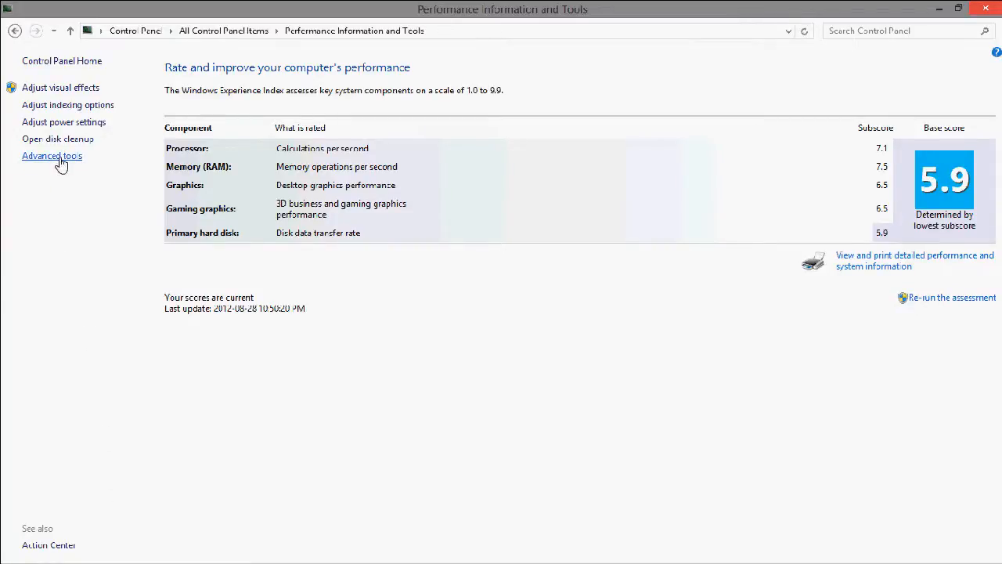
Open Advanced Tools and launch System Information via 'View advanced system details'.
{"action": "left_click", "coordinate": [51, 155]}
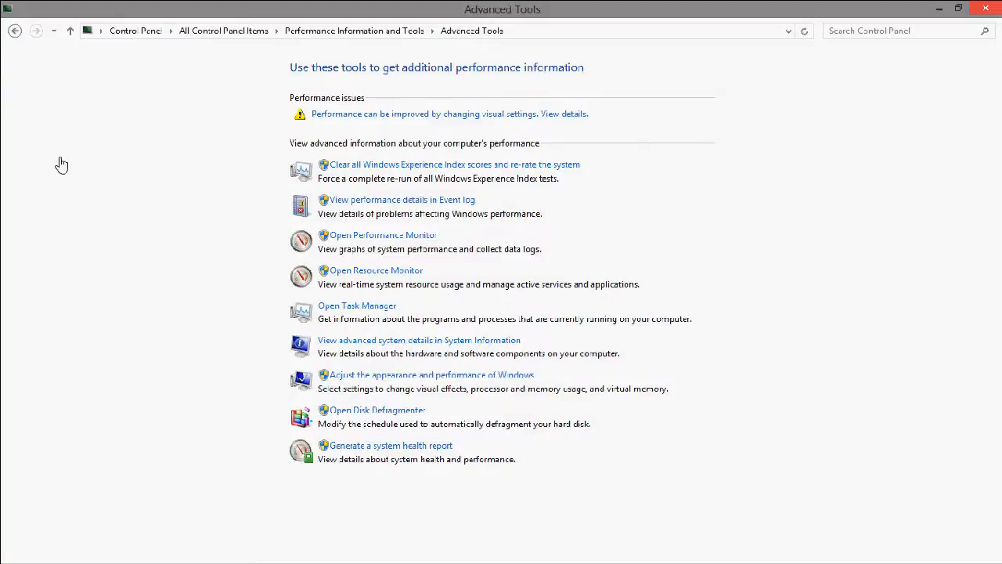
{"action": "mouse_move", "coordinate": [81, 159]}
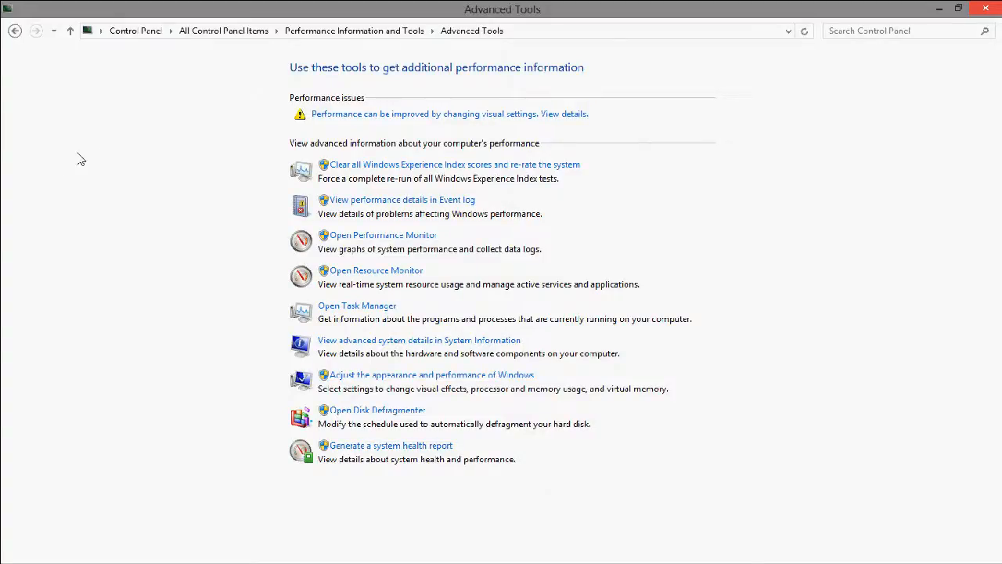
{"action": "mouse_move", "coordinate": [384, 200]}
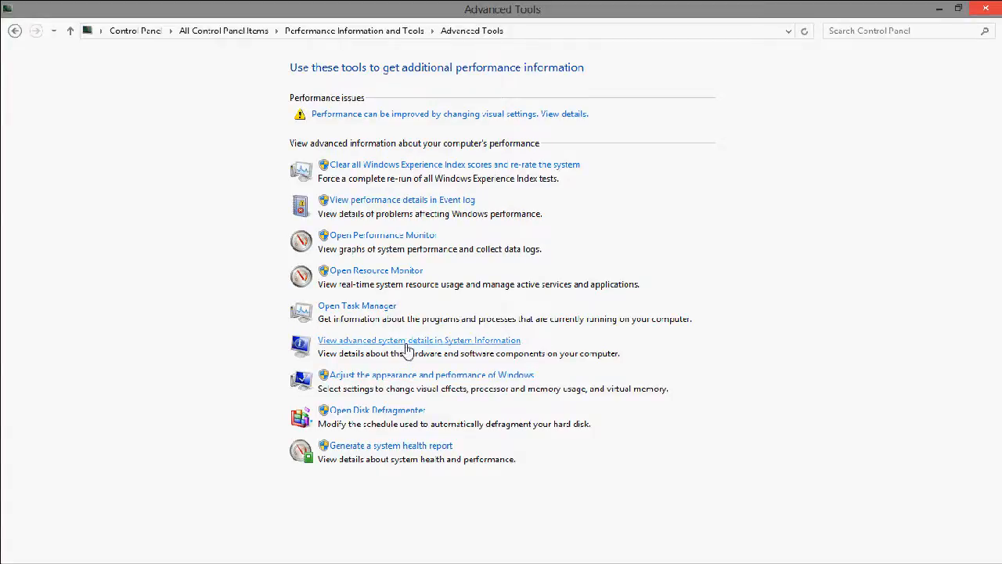
{"action": "mouse_move", "coordinate": [407, 350]}
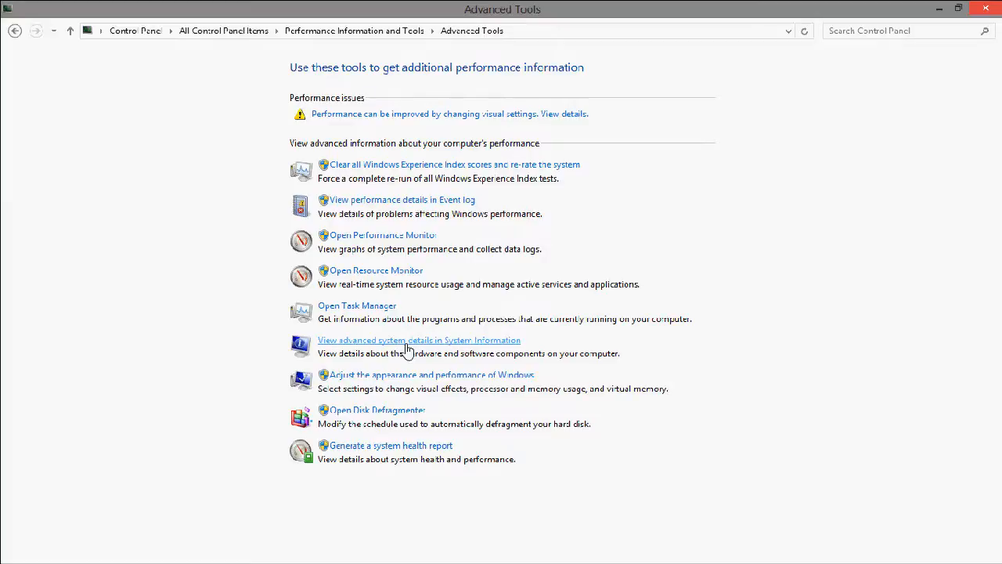
{"action": "left_click", "coordinate": [419, 340]}
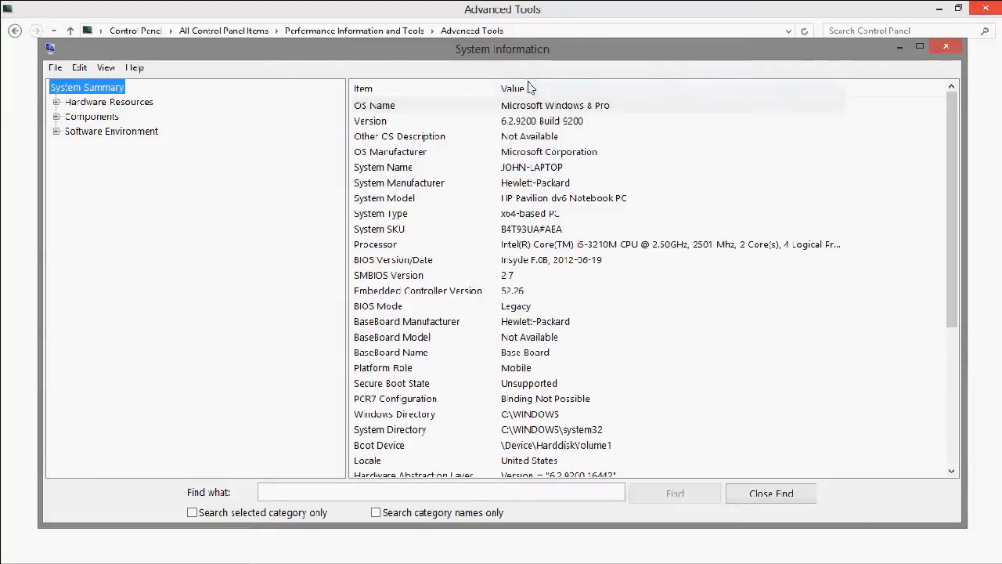
Select the Intel Core i5-3210M Processor row and scroll down to the 8.00 GB memory entries.
{"action": "left_click", "coordinate": [399, 135]}
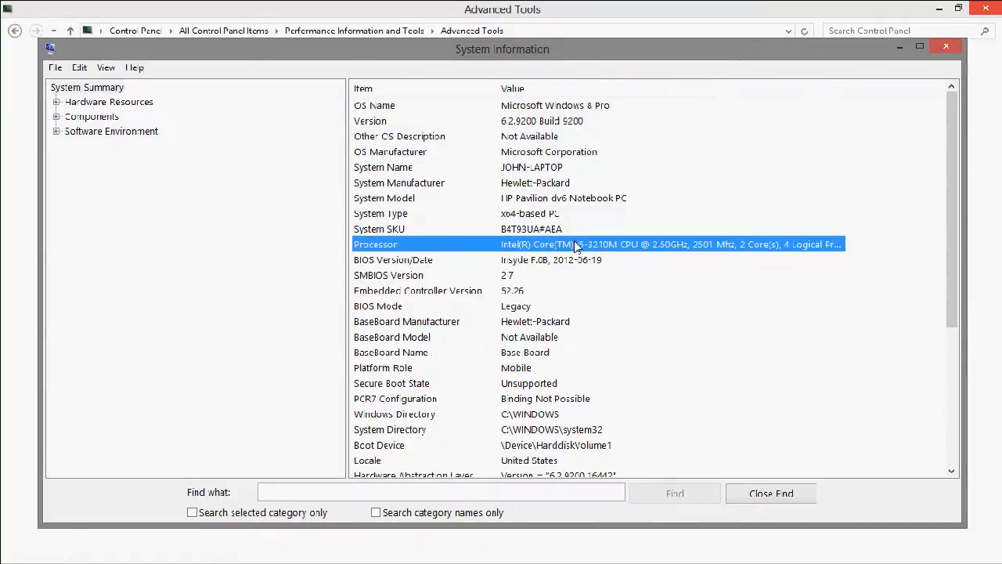
{"action": "scroll", "scroll_direction": "down", "scroll_amount": 3}
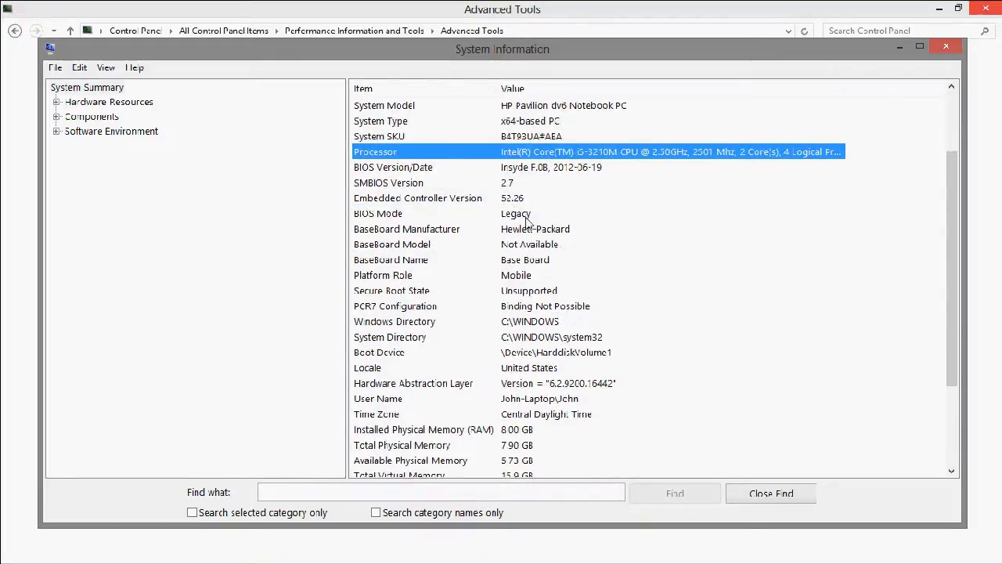